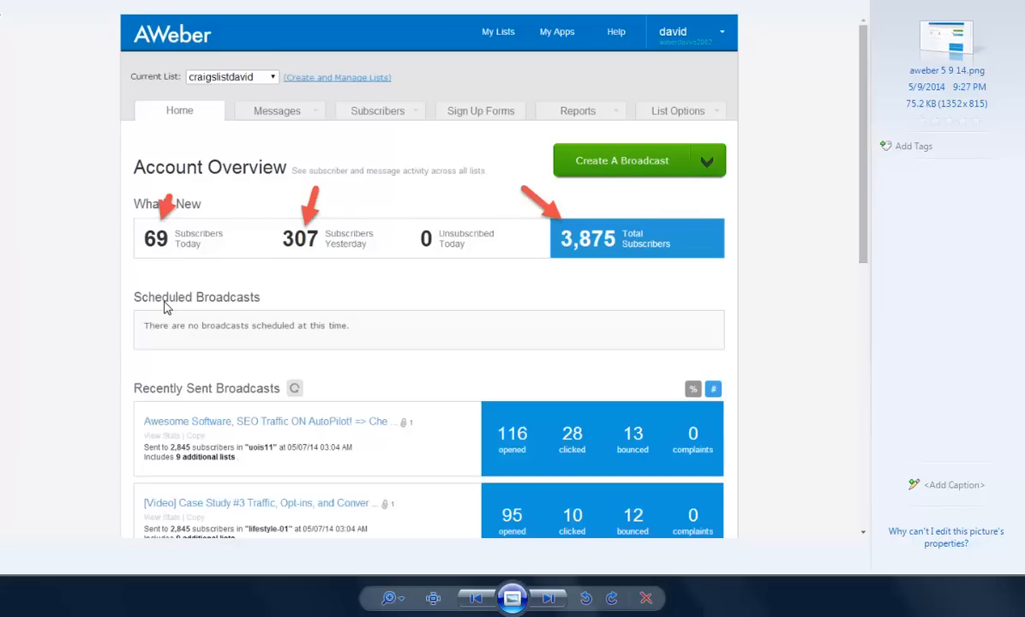
{"action": "mouse_move", "coordinate": [164, 161]}
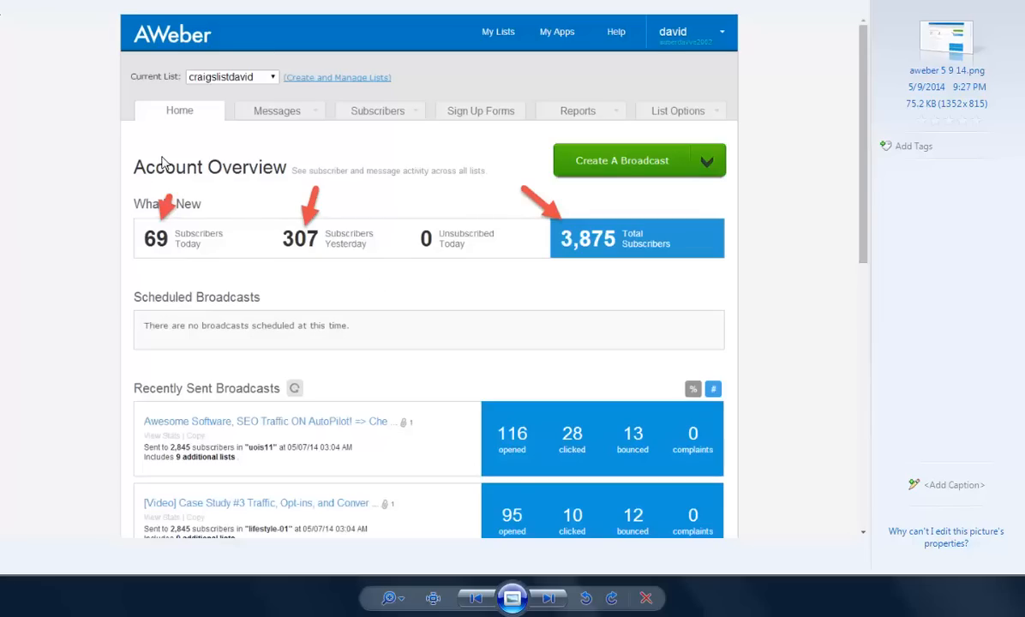
{"action": "mouse_move", "coordinate": [175, 247]}
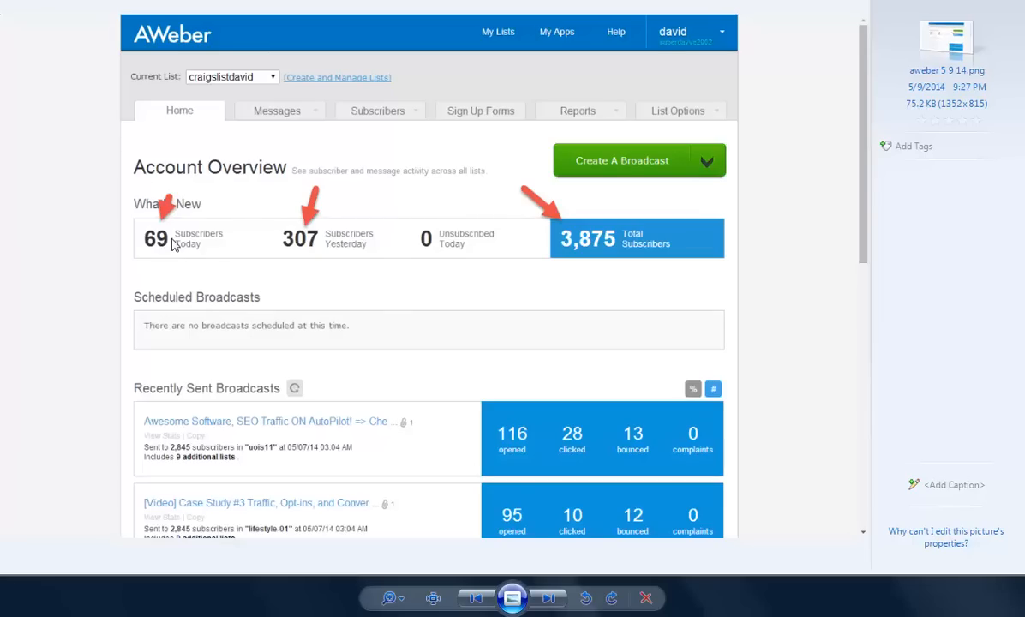
{"action": "mouse_move", "coordinate": [300, 281]}
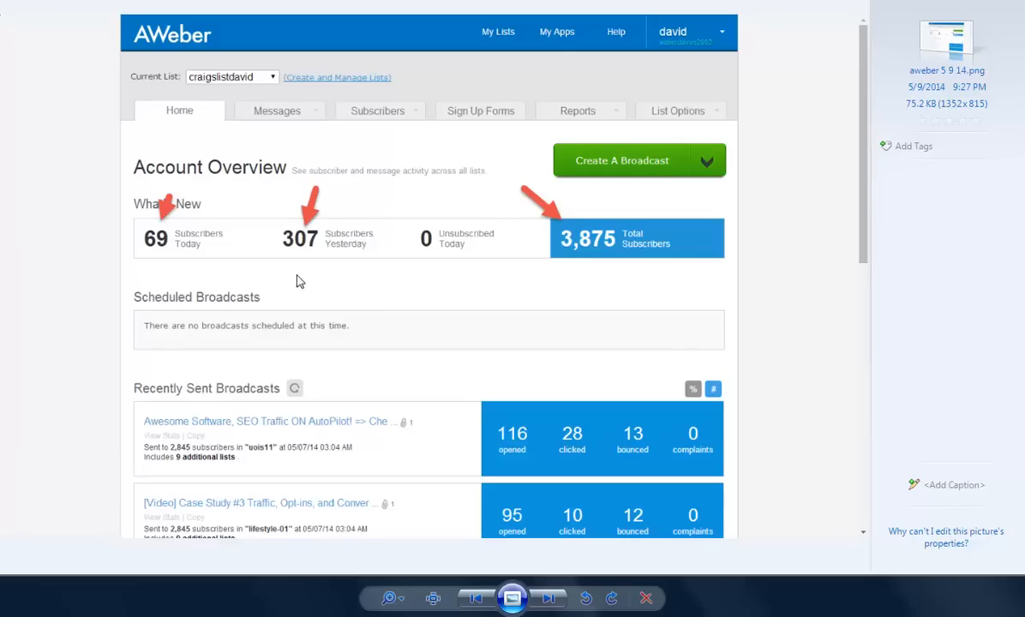
{"action": "mouse_move", "coordinate": [529, 315]}
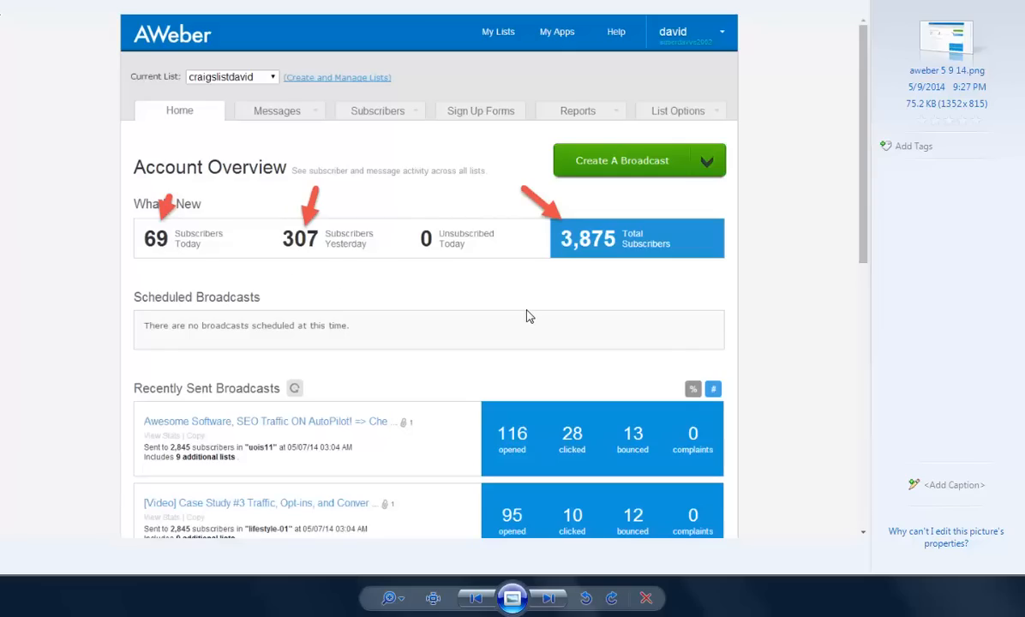
{"action": "mouse_move", "coordinate": [614, 305]}
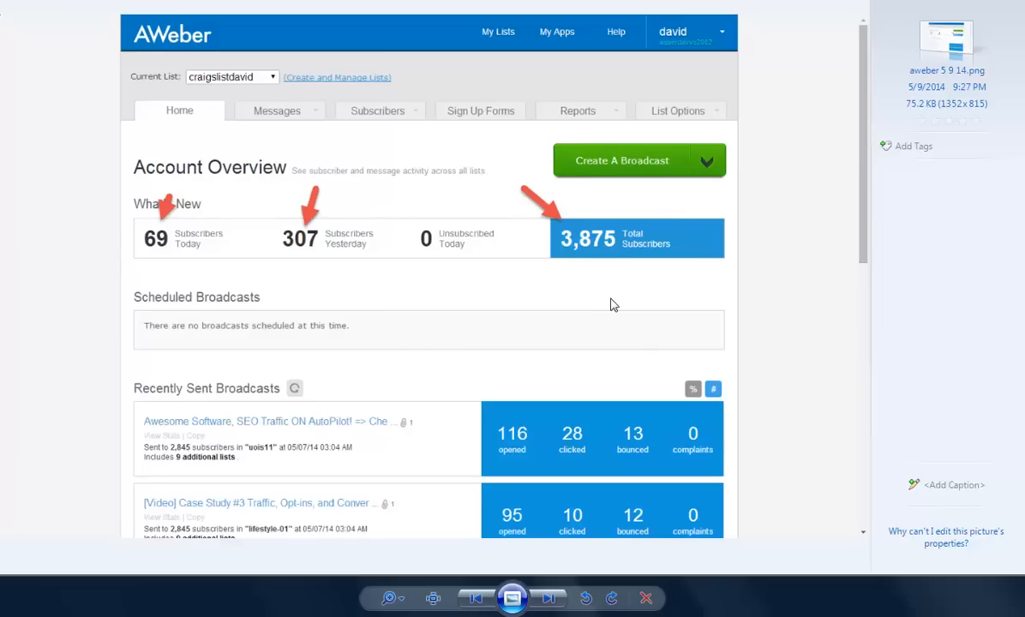
{"action": "mouse_move", "coordinate": [1008, 76]}
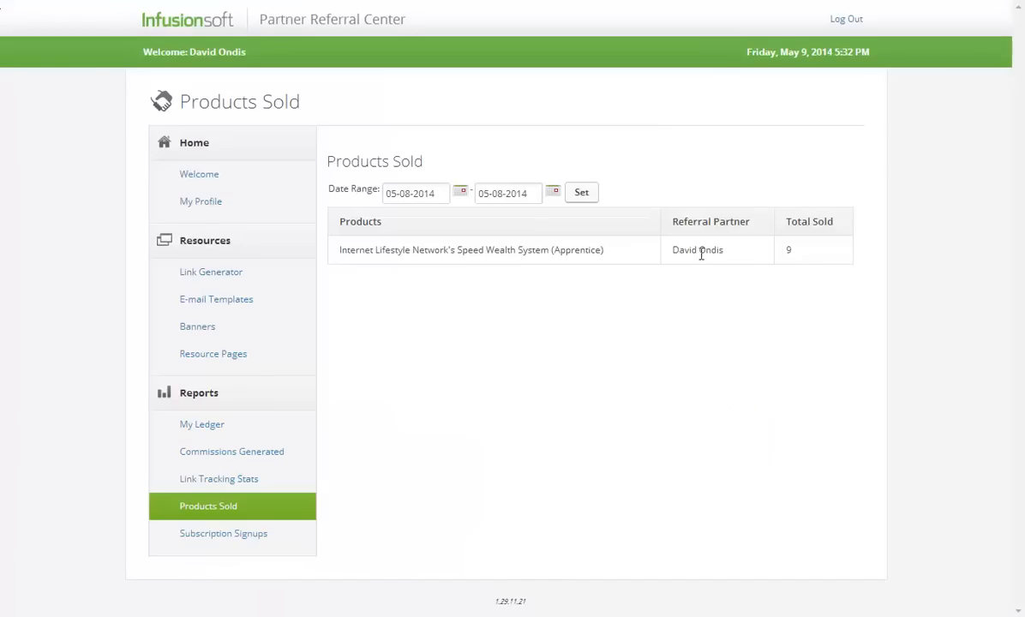
{"action": "mouse_move", "coordinate": [504, 370]}
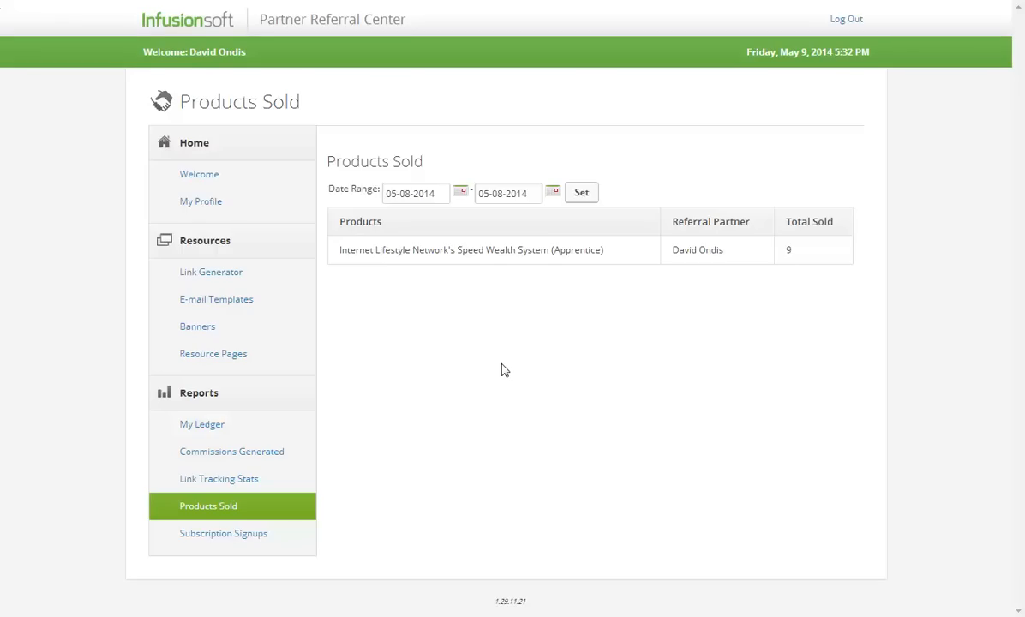
{"action": "mouse_move", "coordinate": [848, 237]}
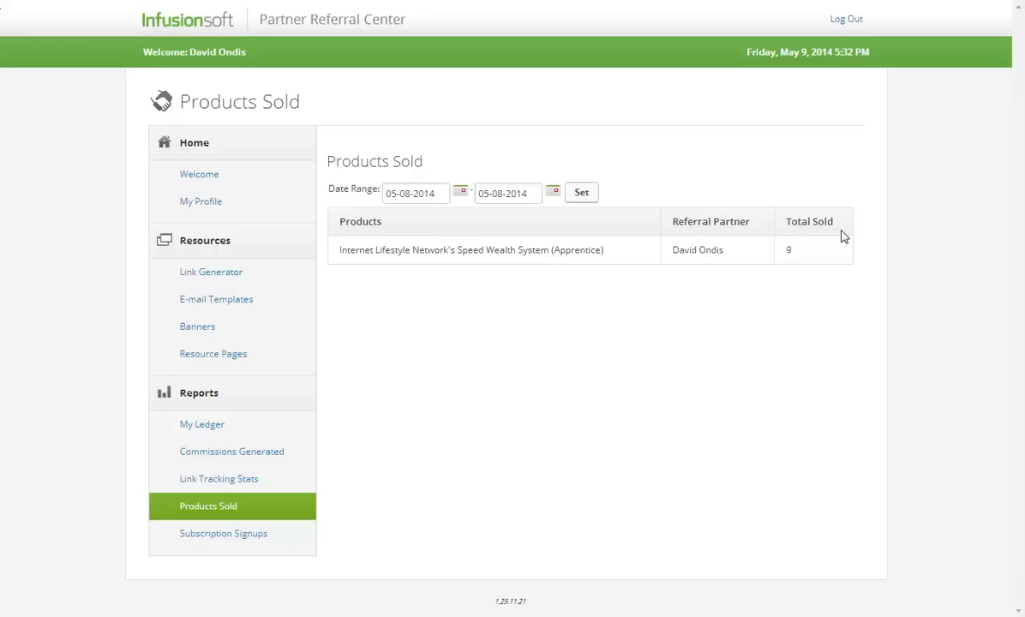
{"action": "mouse_move", "coordinate": [480, 155]}
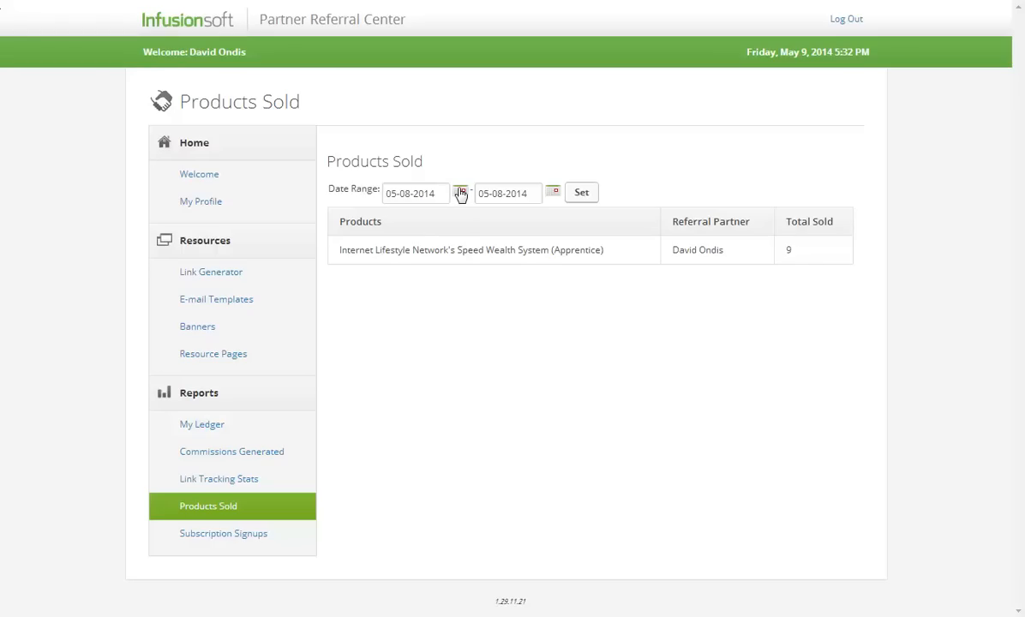
Set the Products Sold report start date to 05-09-2014 and apply the range
{"action": "left_click", "coordinate": [460, 192]}
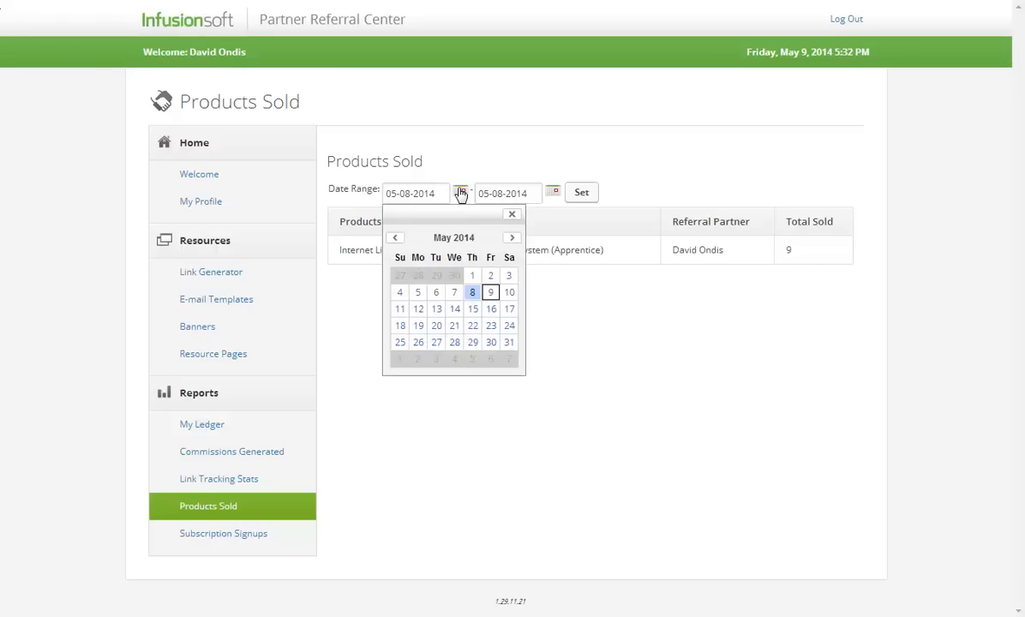
{"action": "left_click", "coordinate": [490, 291]}
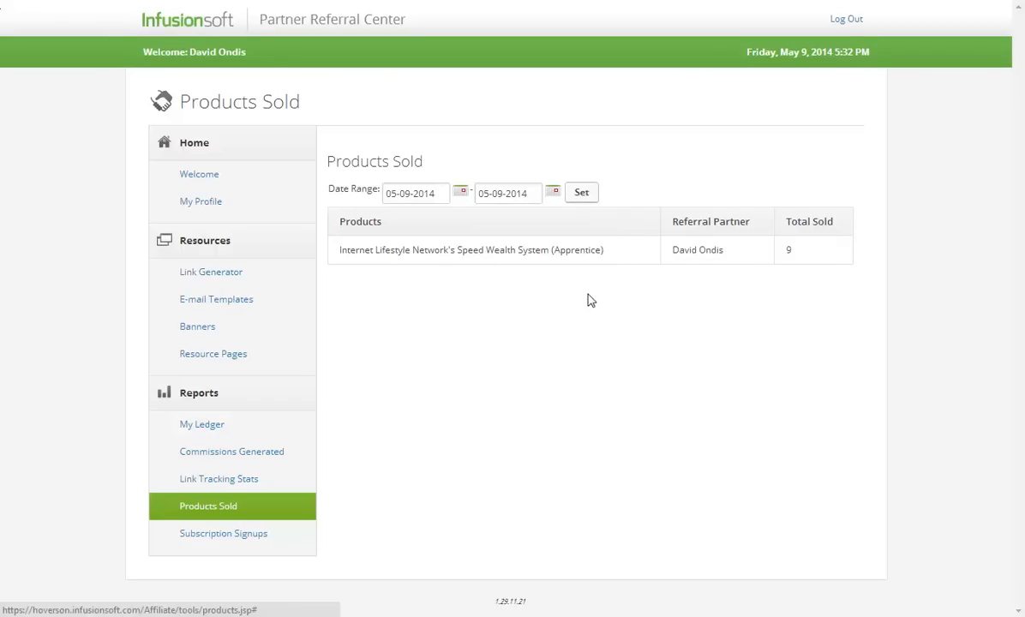
{"action": "left_click", "coordinate": [581, 192]}
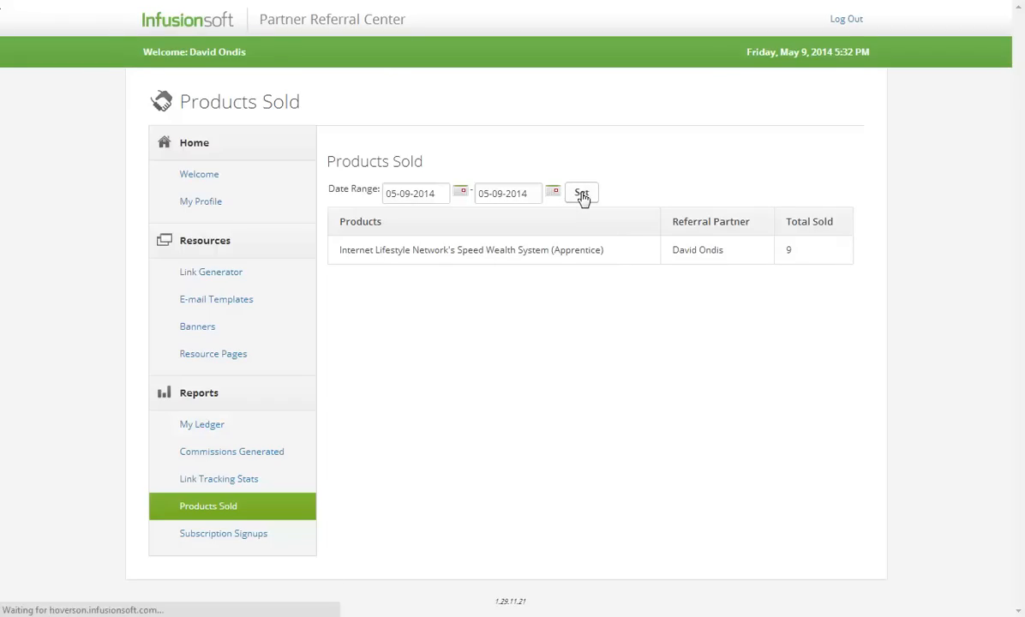